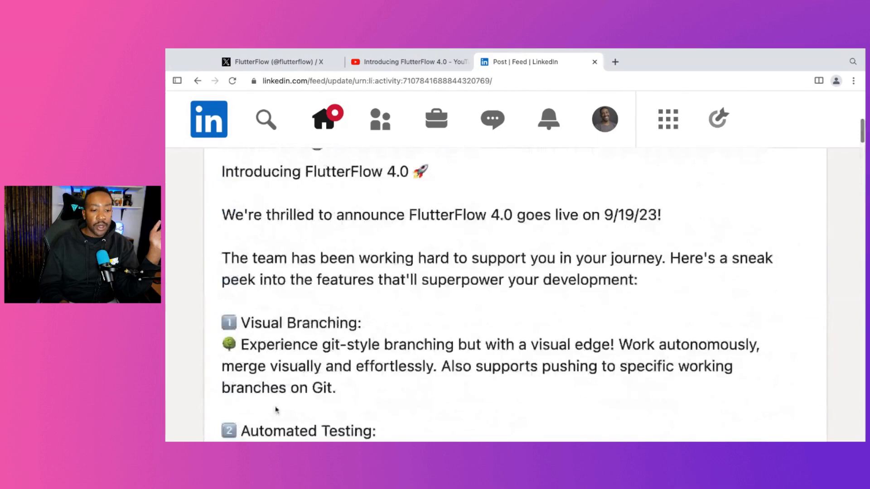
Scroll the post past all six FlutterFlow 4.0 feature descriptions to the embedded launch video.
scroll("down", 3)
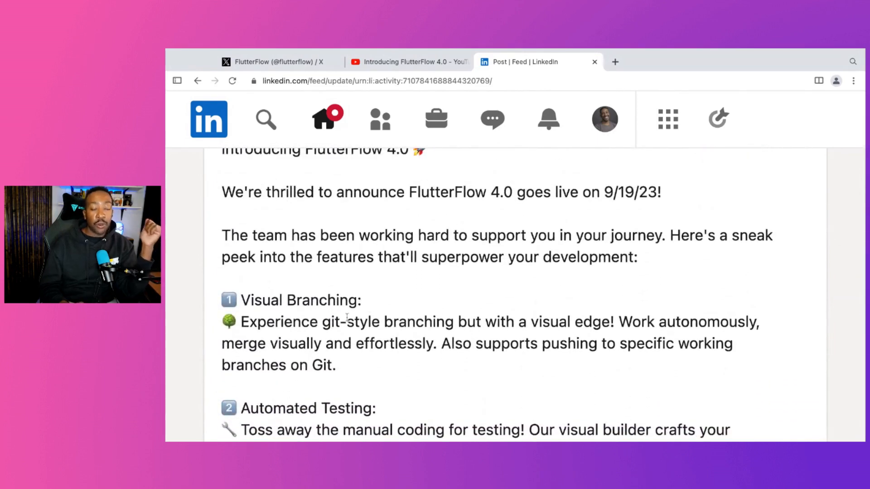
scroll("down", 3)
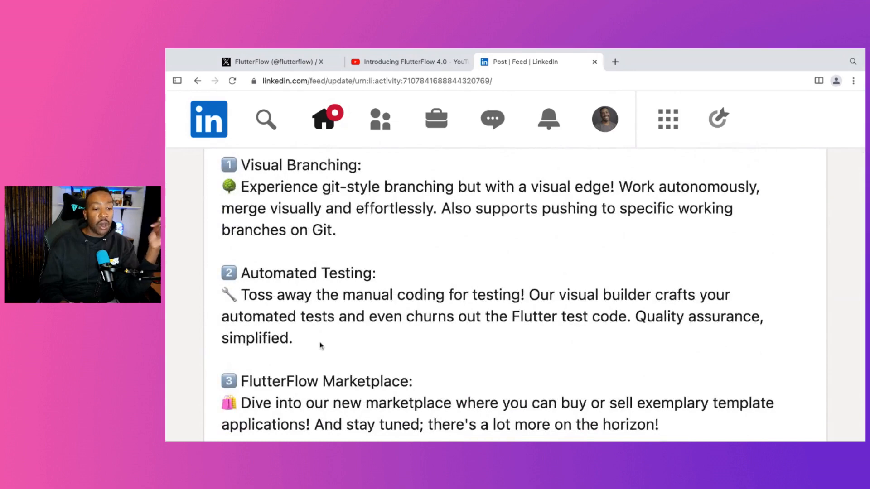
scroll("down", 3)
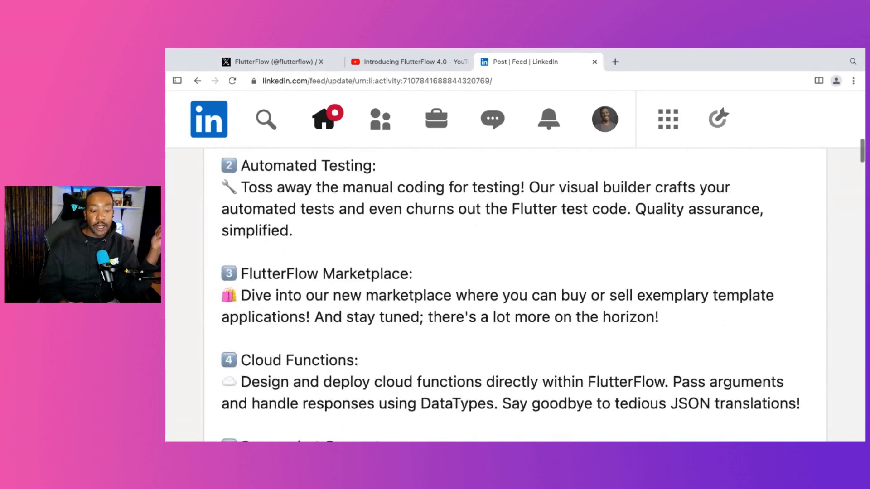
scroll("down", 3)
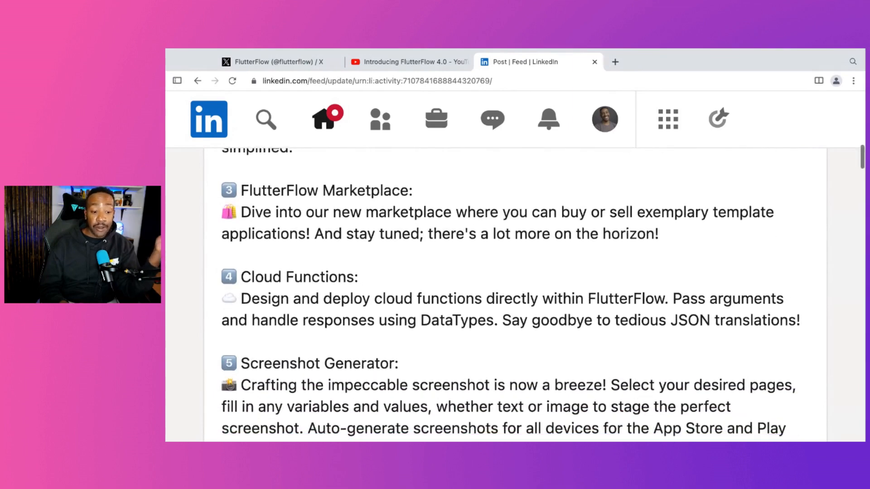
scroll("down", 3)
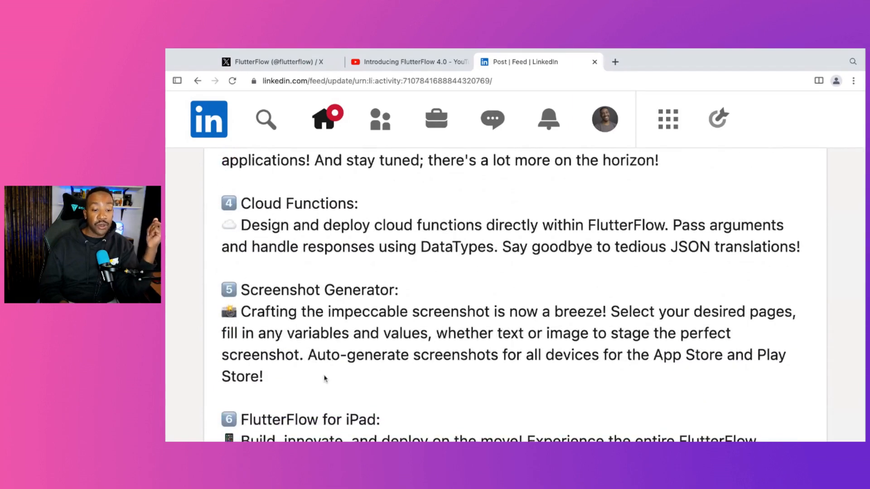
scroll("down", 3)
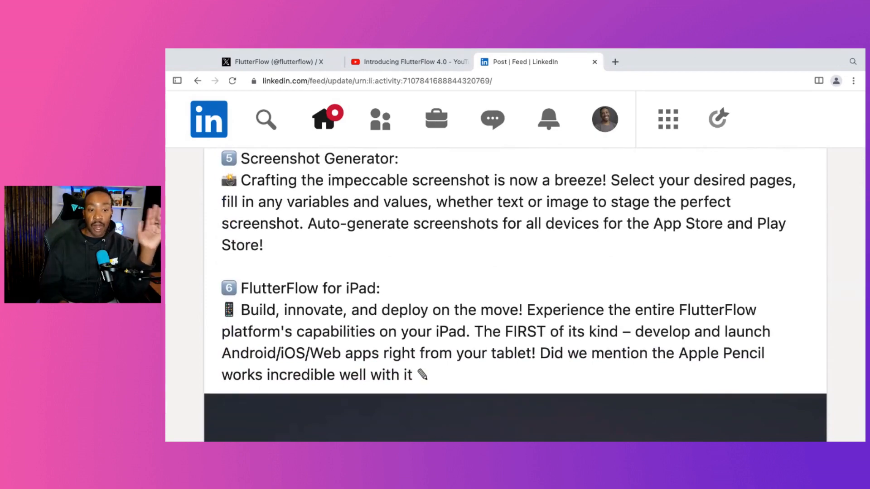
scroll("down", 3)
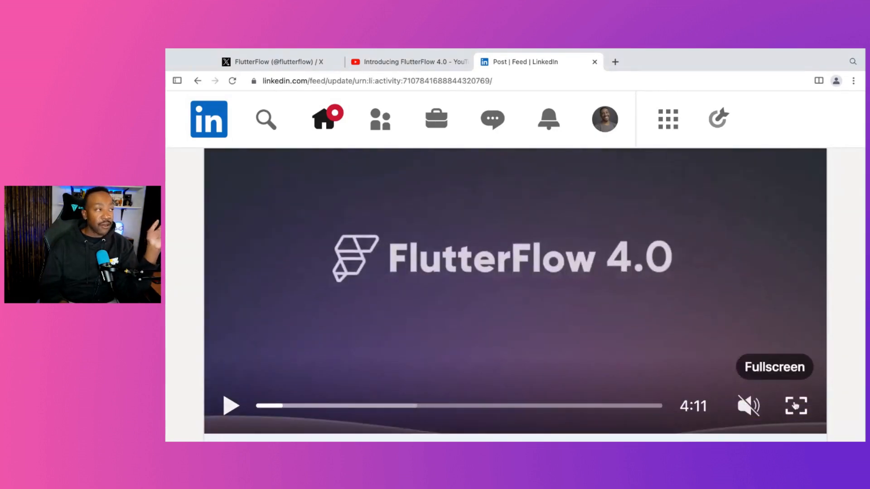
Start the promo video full screen and play through its Marketplace and Branching title sections.
left_click(794, 406)
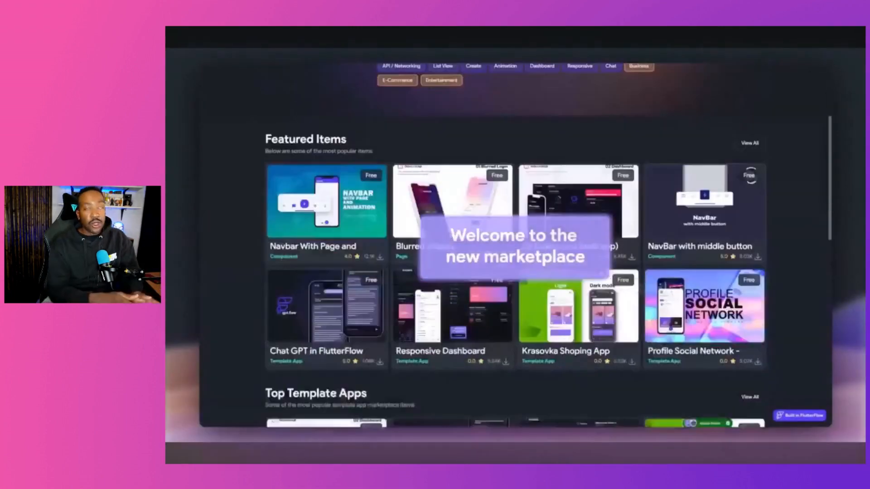
left_click(325, 201)
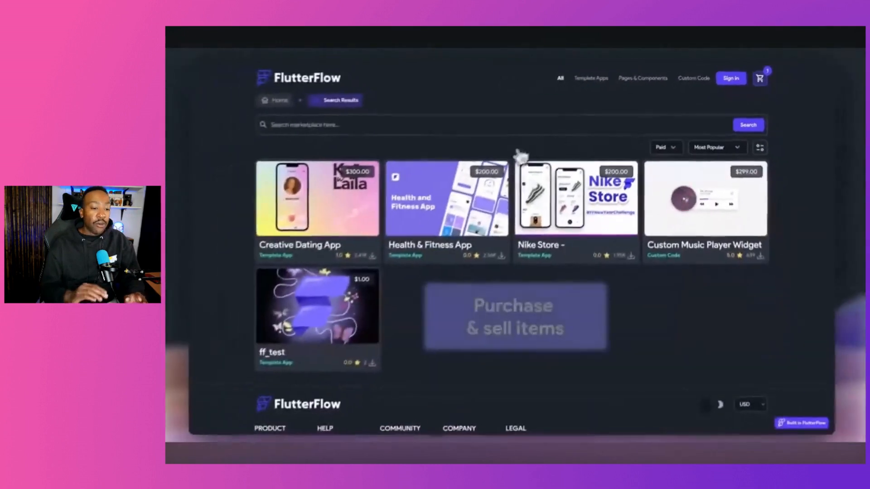
left_click(447, 196)
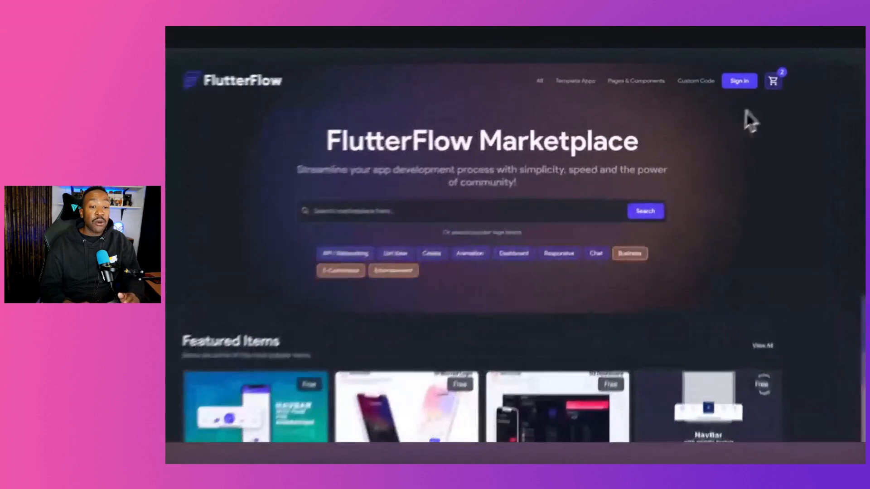
left_click(782, 83)
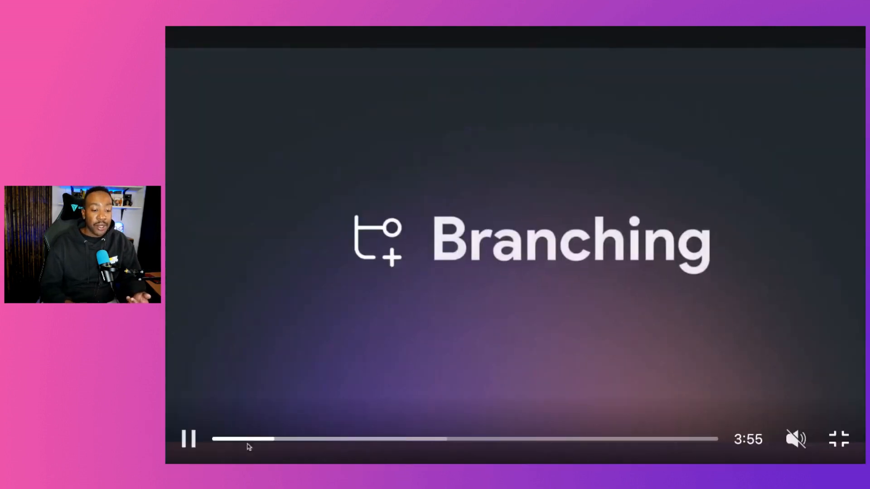
left_click(188, 439)
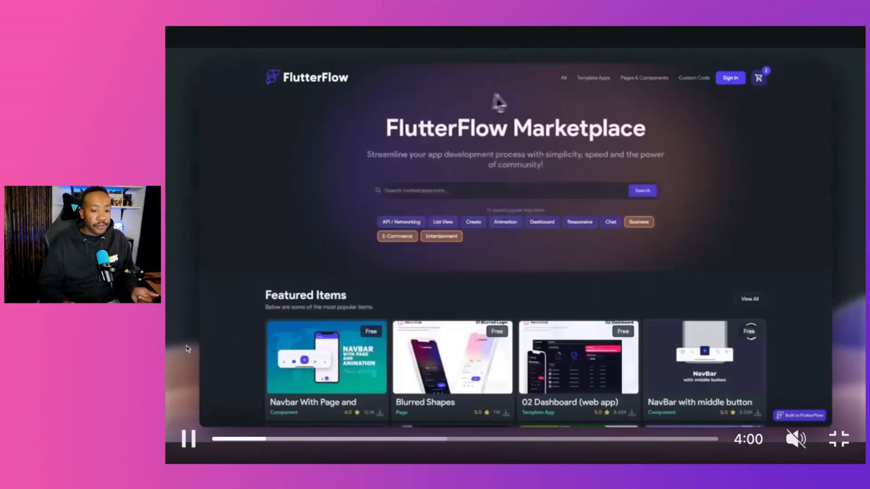
Seek through the branching demo showing a new branch being created.
left_click(759, 78)
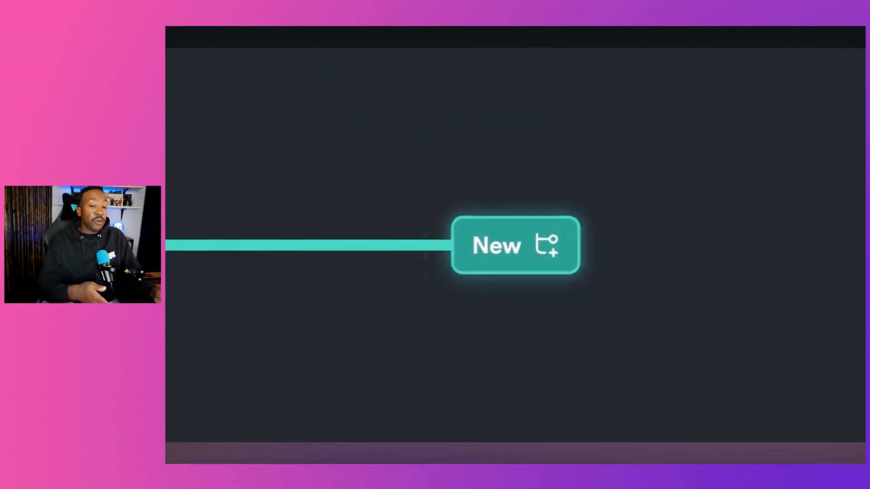
left_click(727, 81)
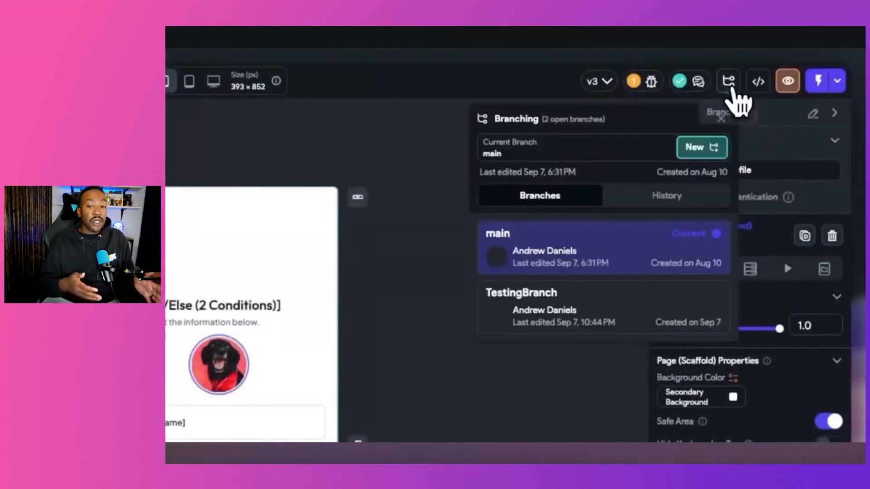
left_click(701, 147)
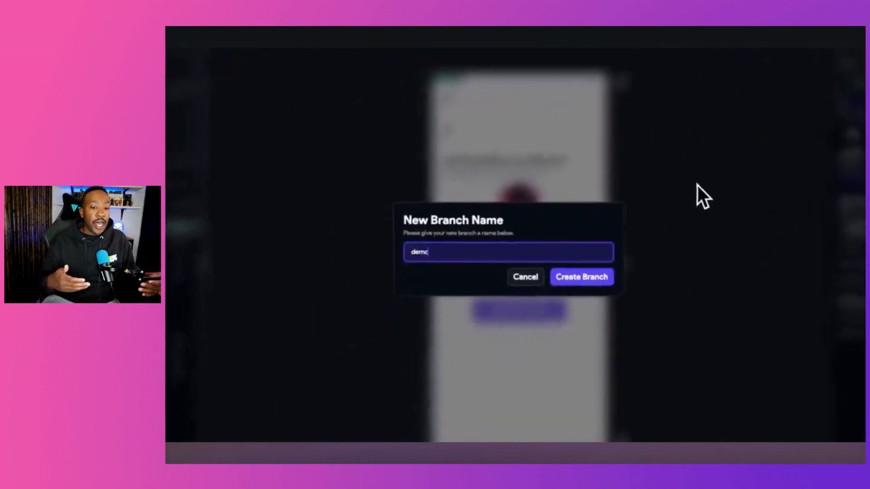
left_click(581, 277)
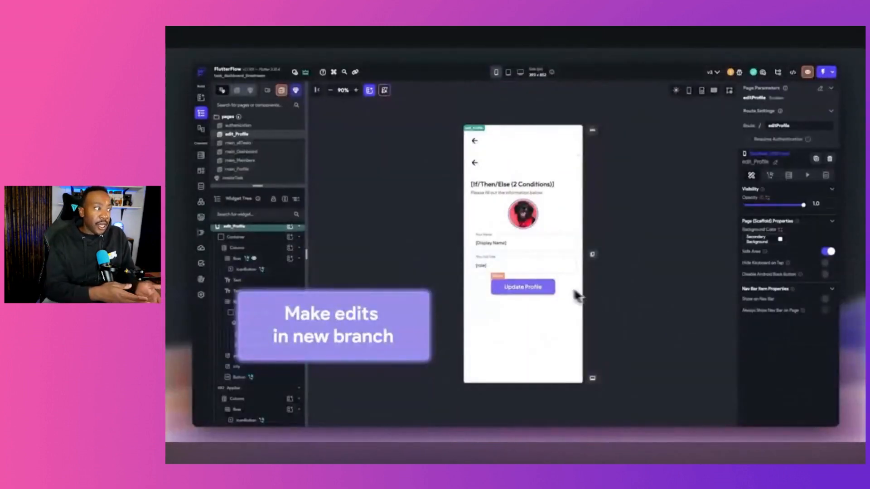
Continue playback through editing in the branch up to the merge step.
left_click(522, 287)
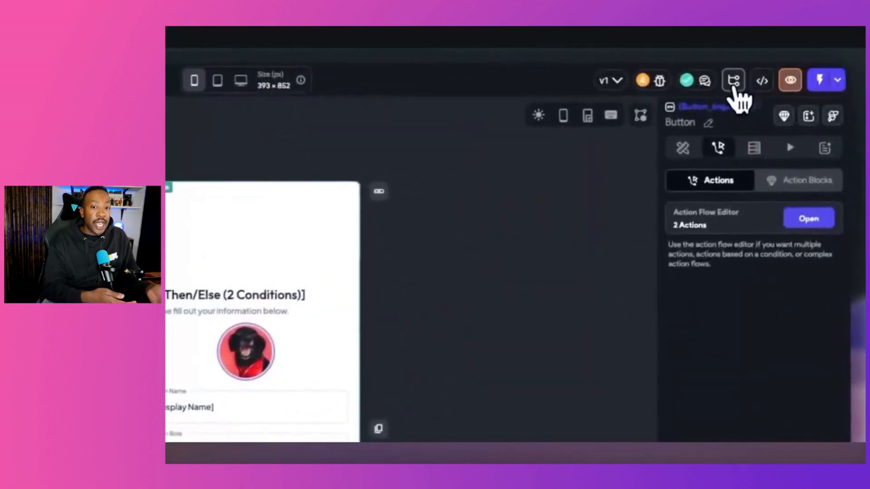
left_click(732, 80)
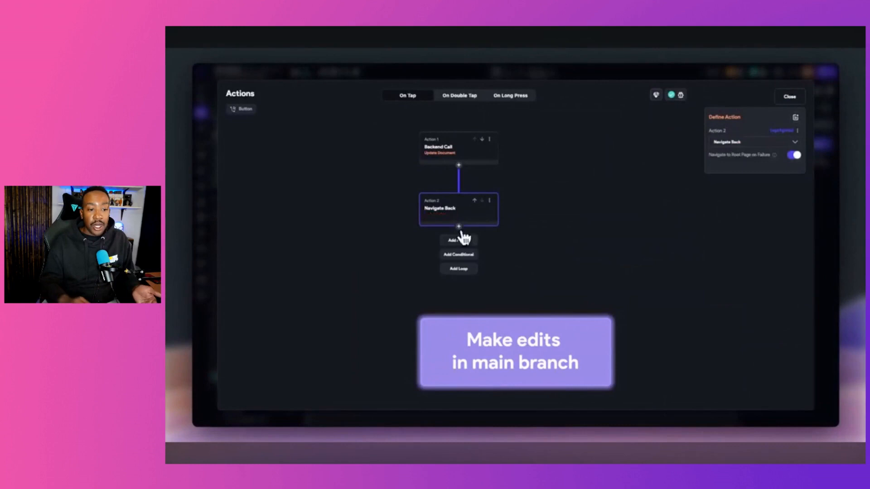
left_click(458, 240)
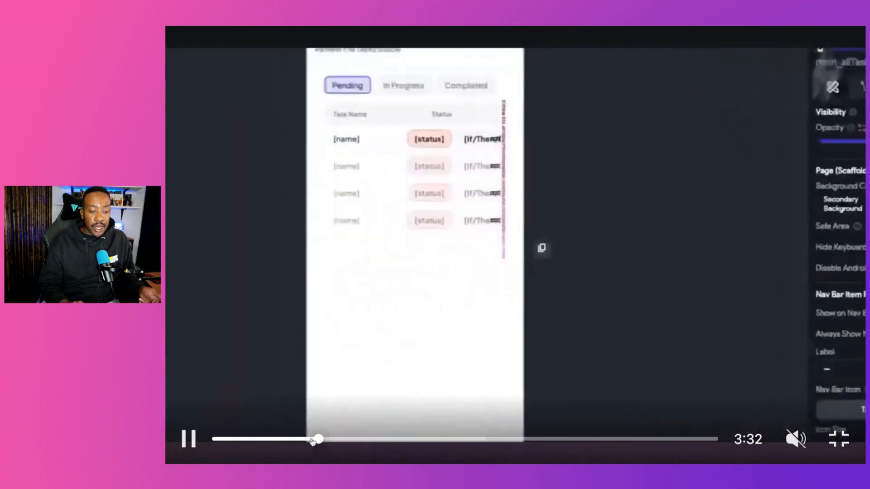
left_click(189, 439)
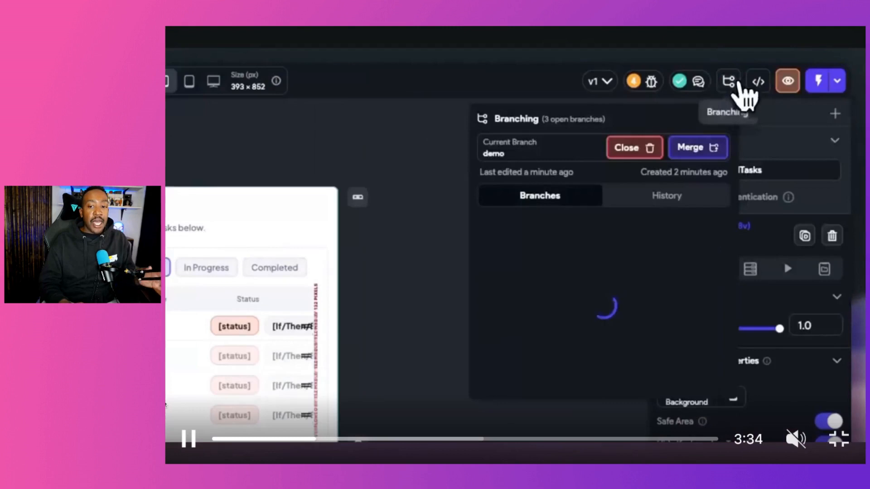
Watch branch change comparison, pause on Resolve Conflicts, then resume to the branch history view.
left_click(696, 148)
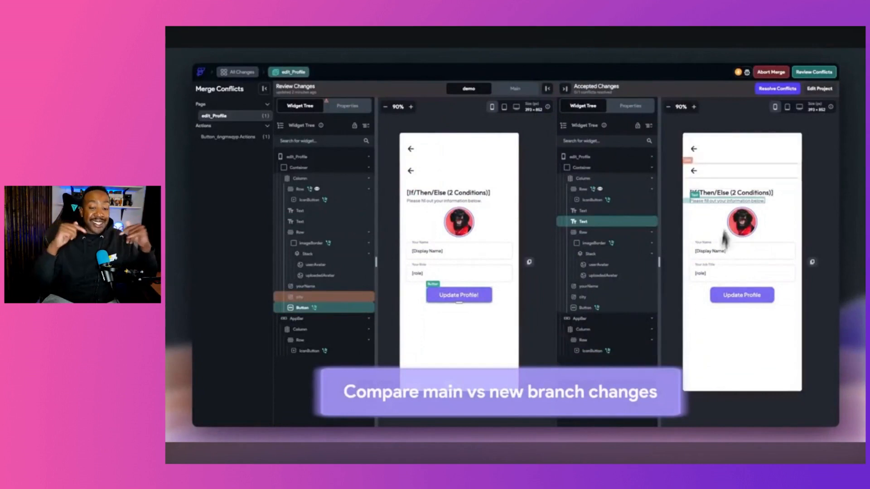
left_click(776, 89)
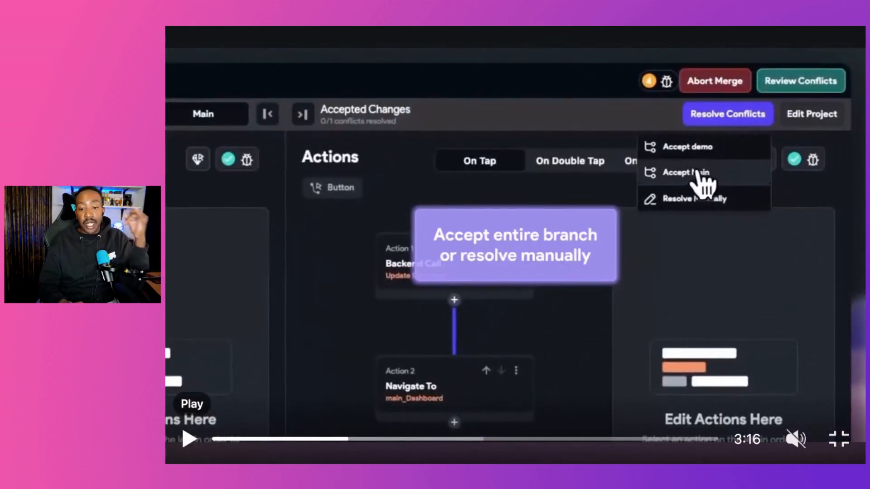
mouse_move(700, 216)
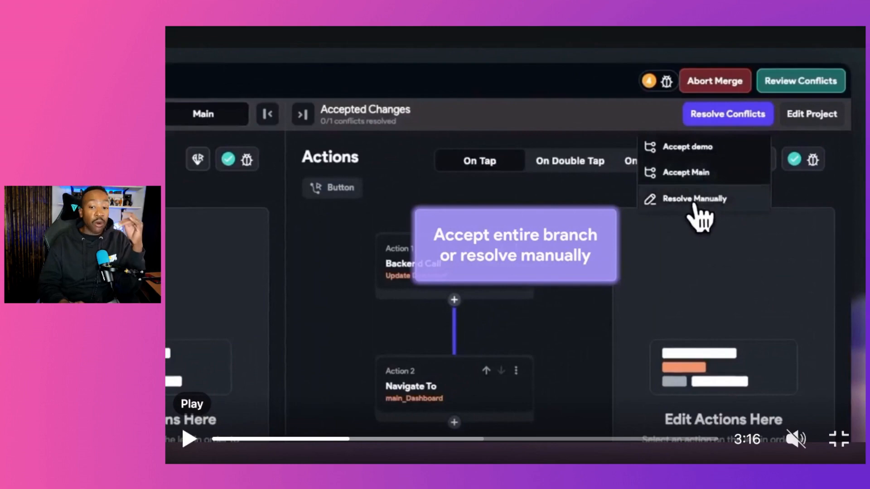
left_click(188, 439)
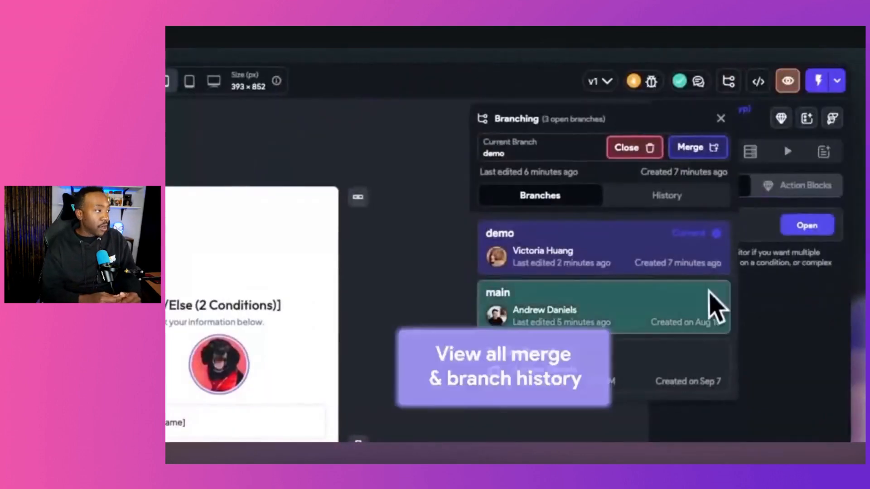
left_click(666, 195)
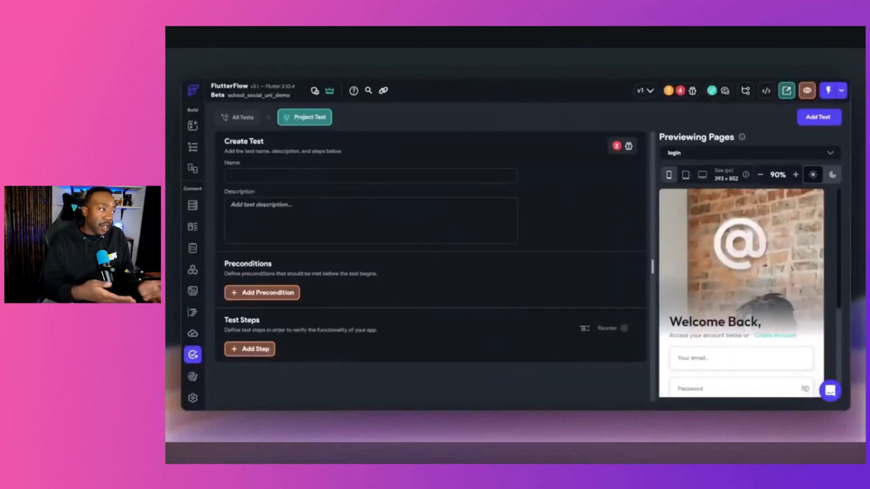
type("Login test")
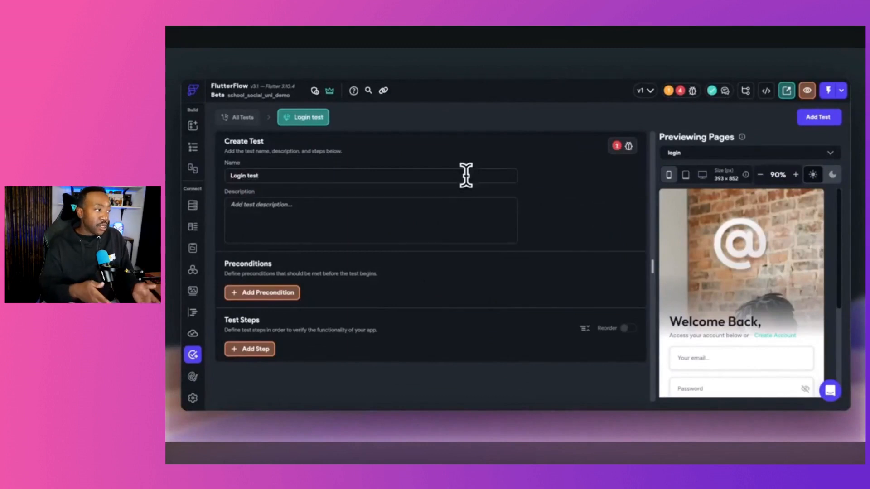
type("Sign in with email and pas")
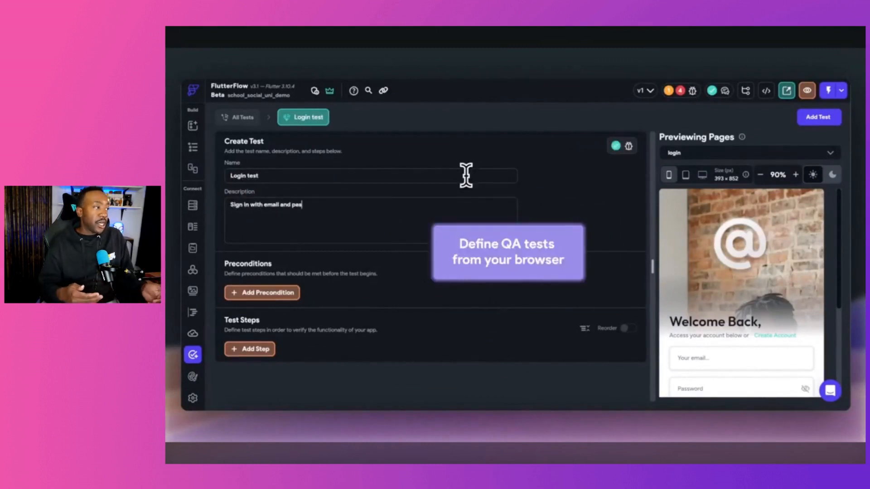
left_click(250, 348)
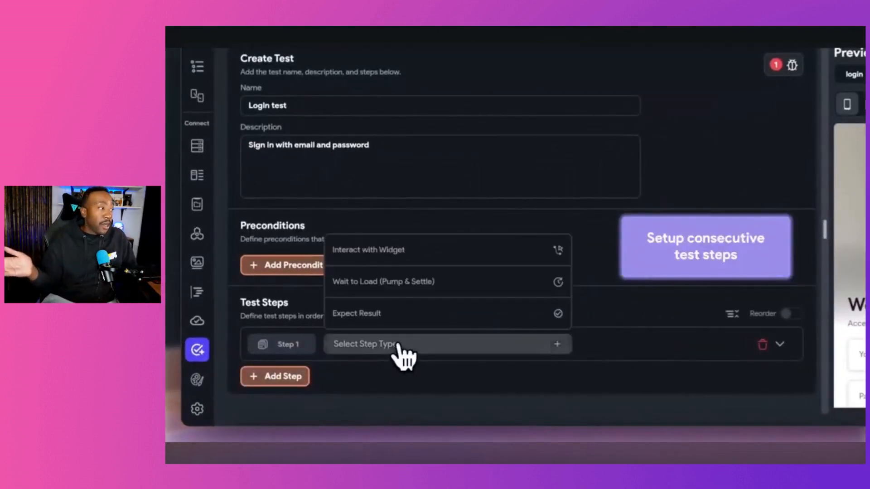
left_click(382, 281)
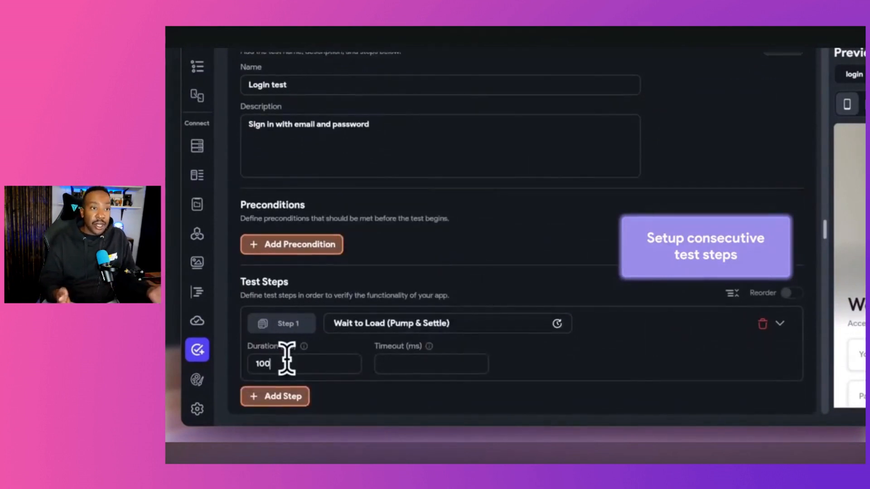
left_click(274, 396)
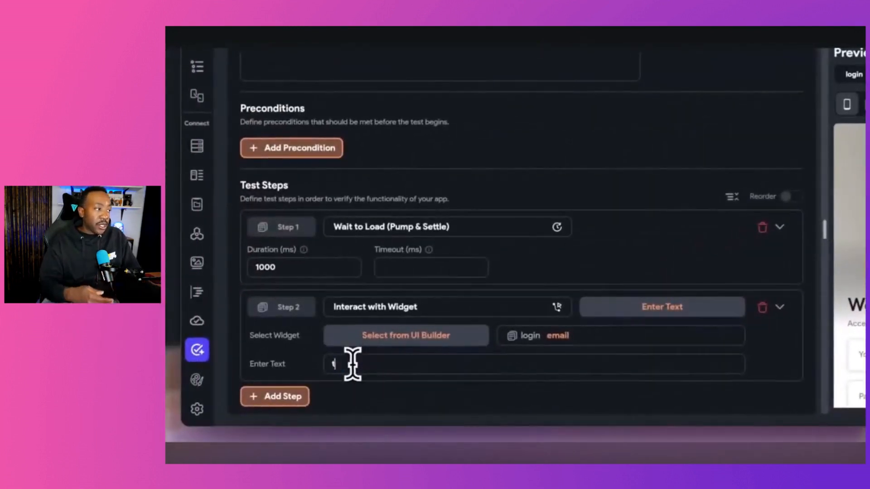
type("test@example.com")
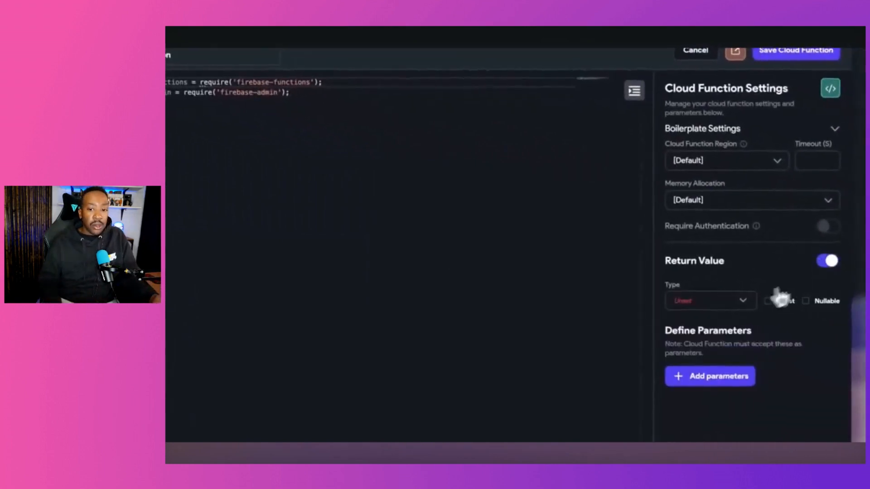
Watch the cloud function return value and parameters being defined.
scroll("down", 3)
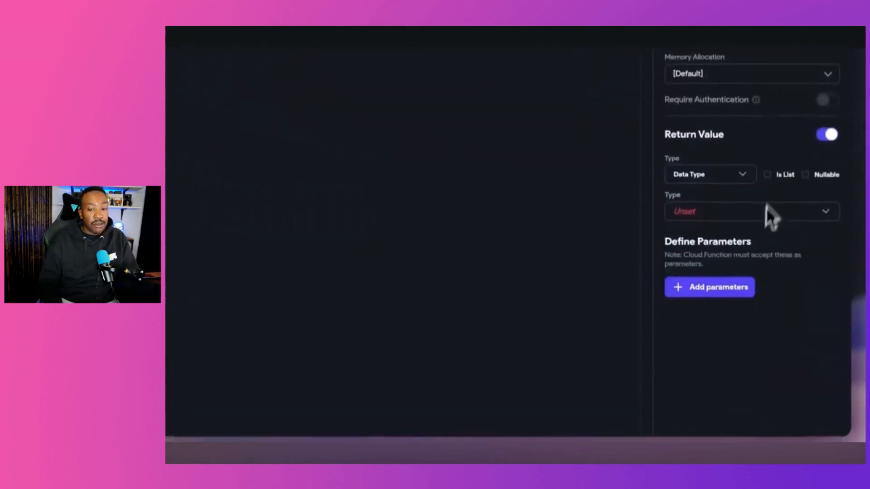
left_click(708, 287)
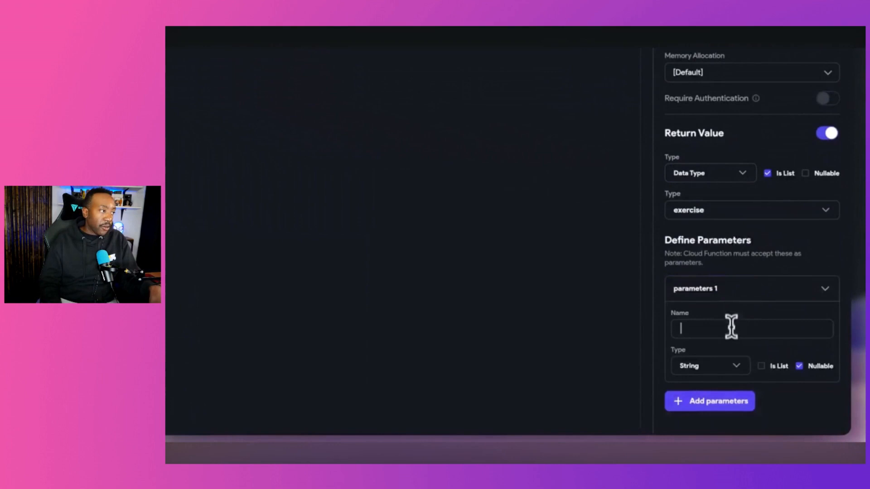
type("inputExercises")
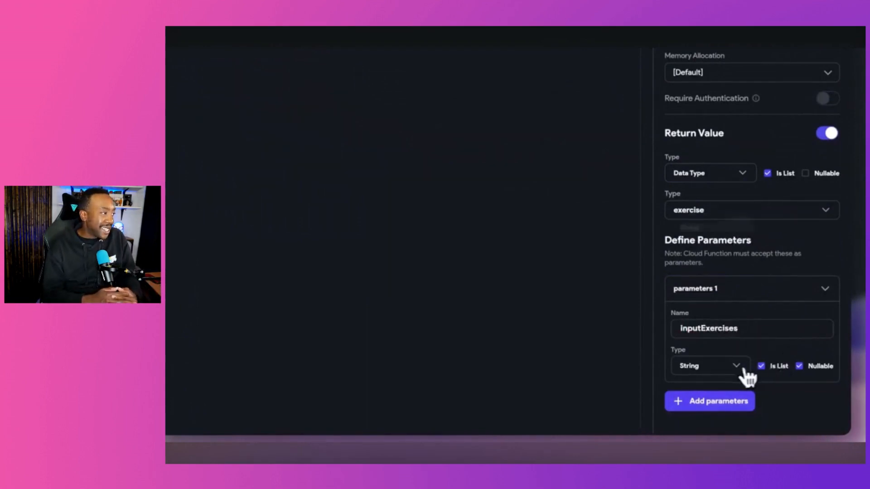
left_click(709, 365)
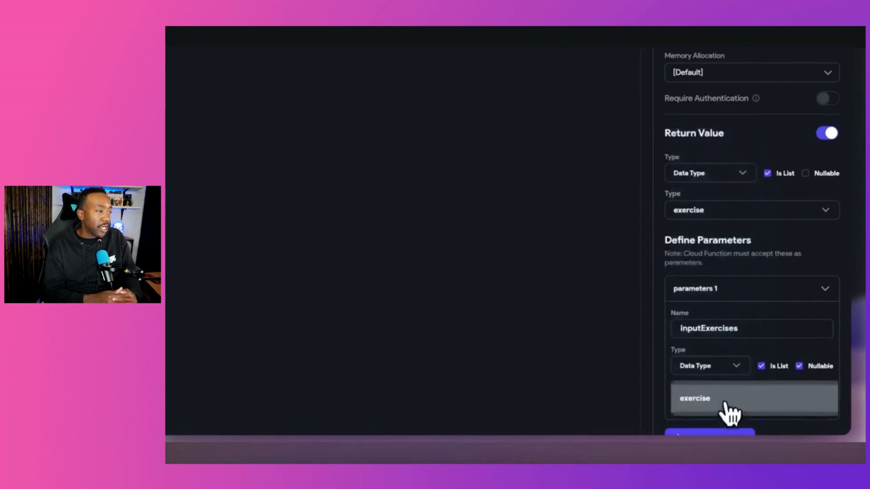
Continue through boilerplate code and Deploy Cloud Function to the Personal Records page builder.
scroll("up", 3)
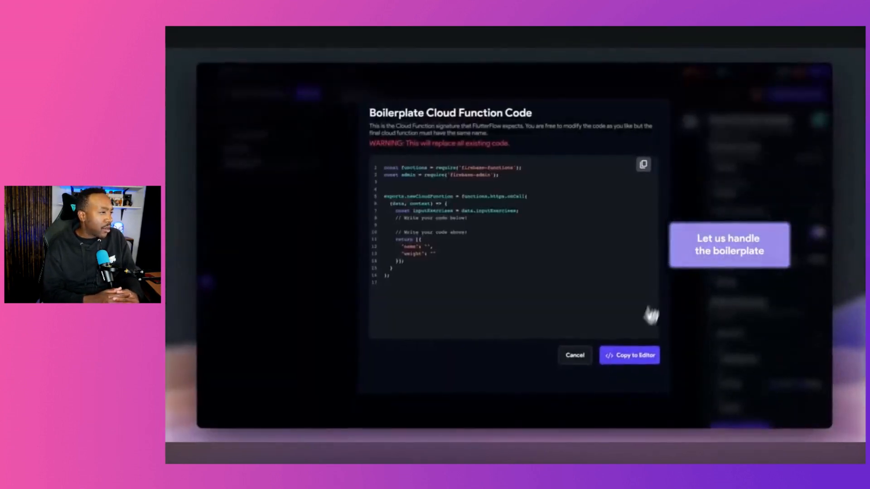
left_click(630, 356)
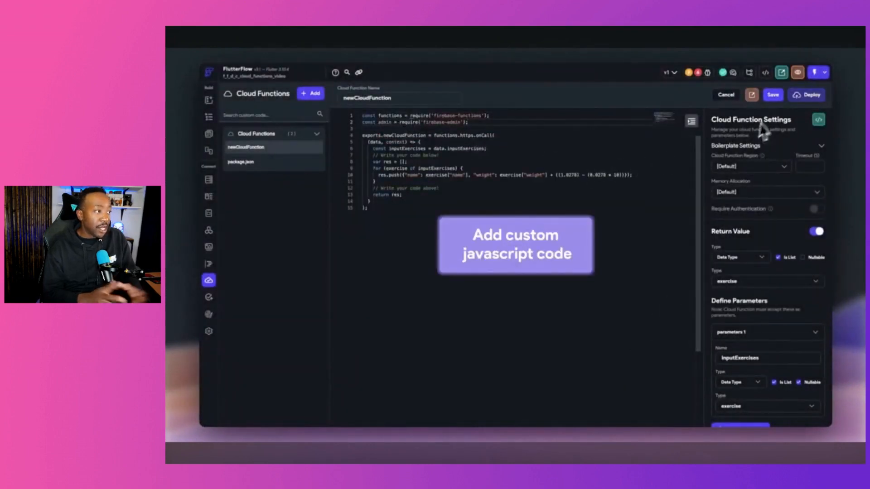
left_click(808, 94)
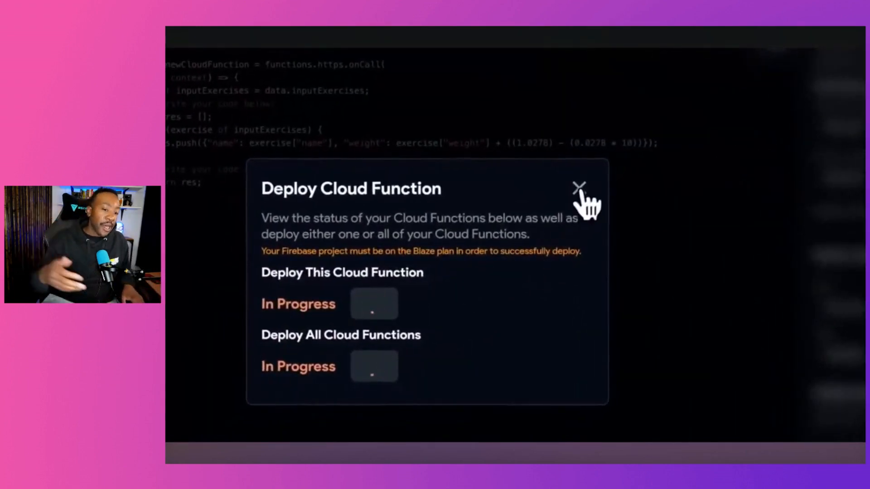
left_click(577, 186)
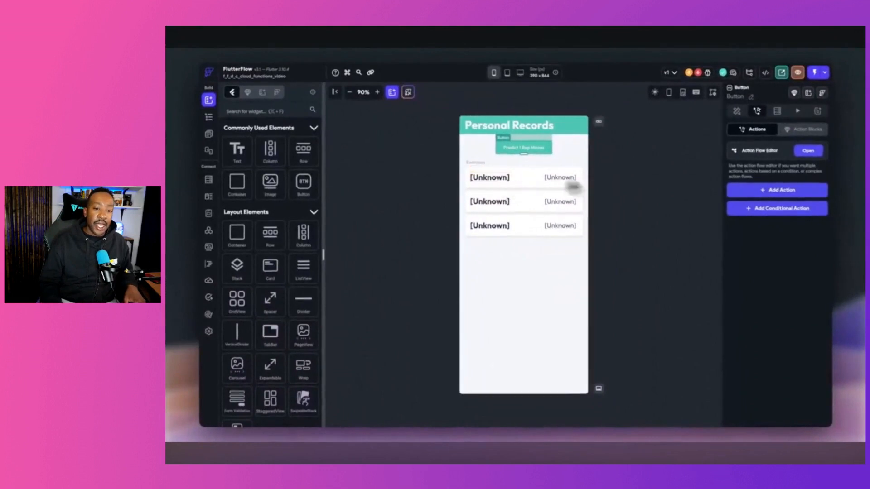
Let the promo show the cloud-function action flow and the running Personal Records app.
left_click(807, 150)
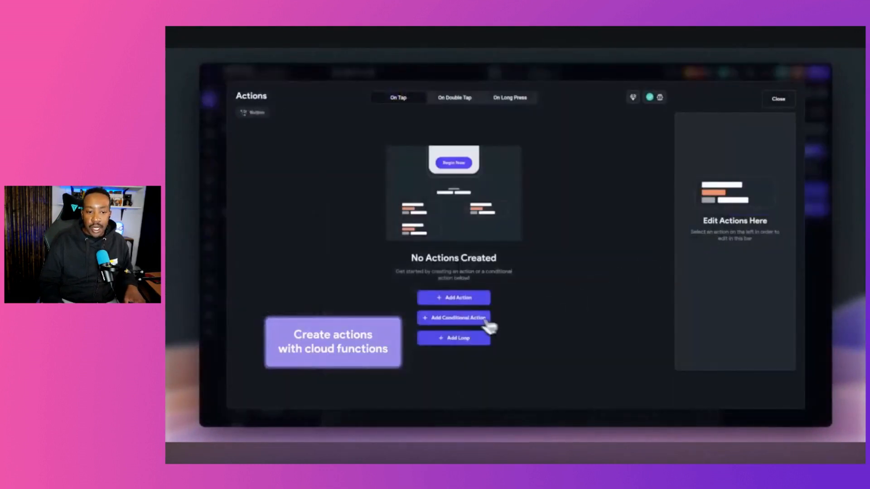
left_click(453, 317)
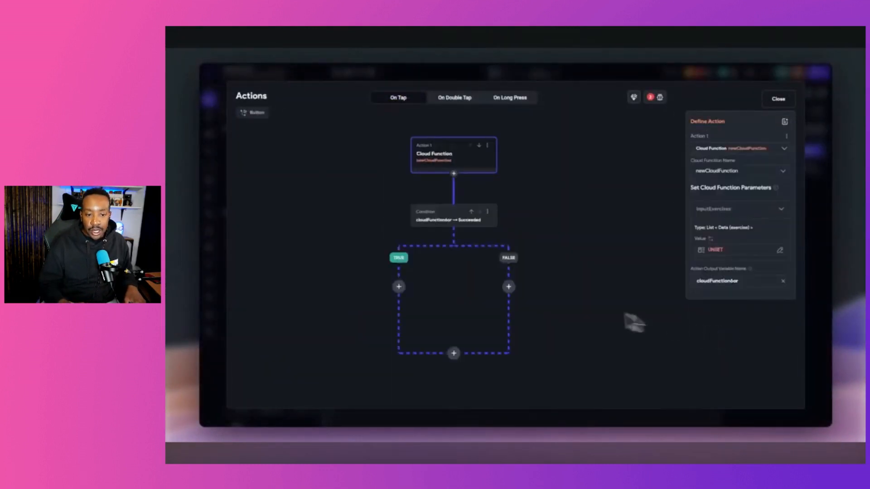
left_click(716, 250)
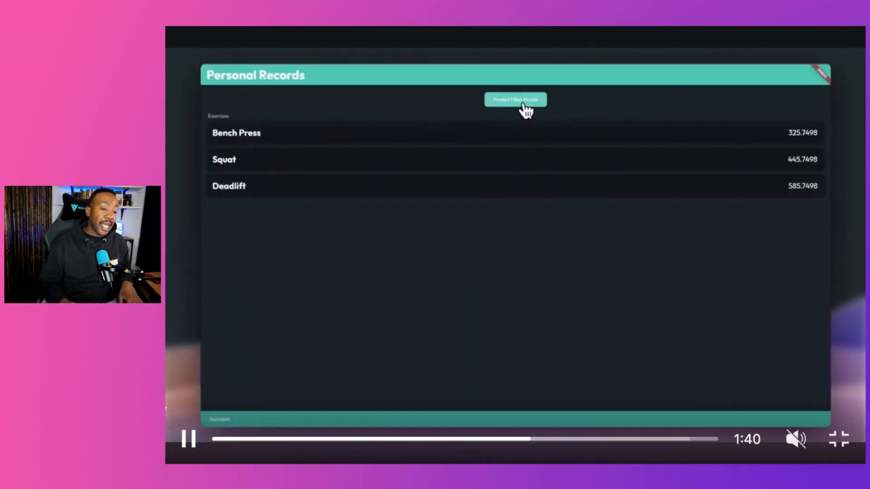
mouse_move(525, 241)
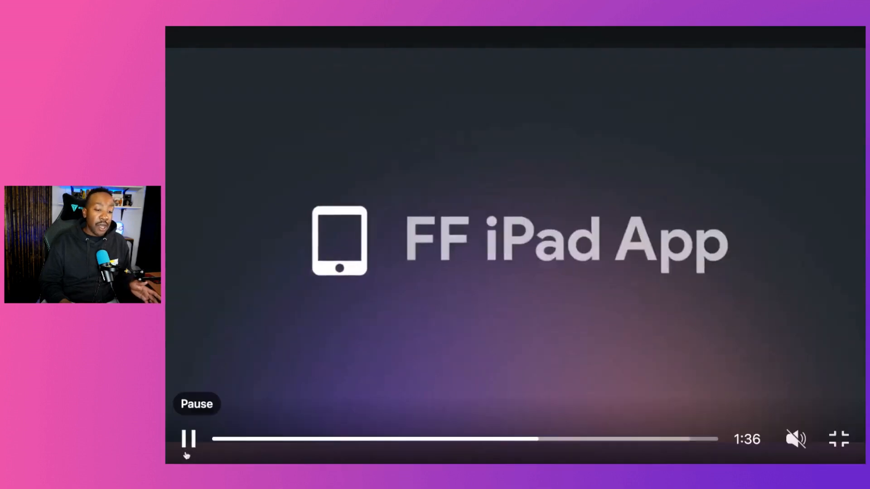
Pause the promo on the FF iPad App title card.
left_click(188, 438)
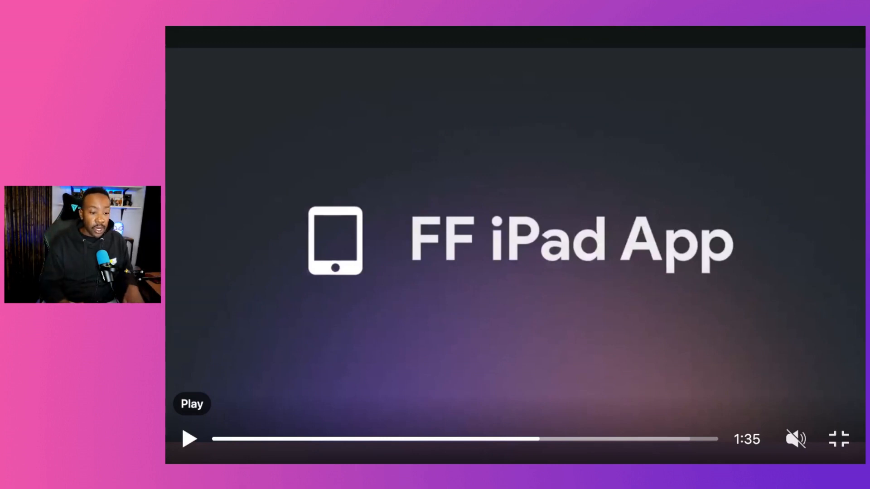
Resume the promo through the iPad app section to the treads.io Screenshot Mode demo.
left_click(188, 439)
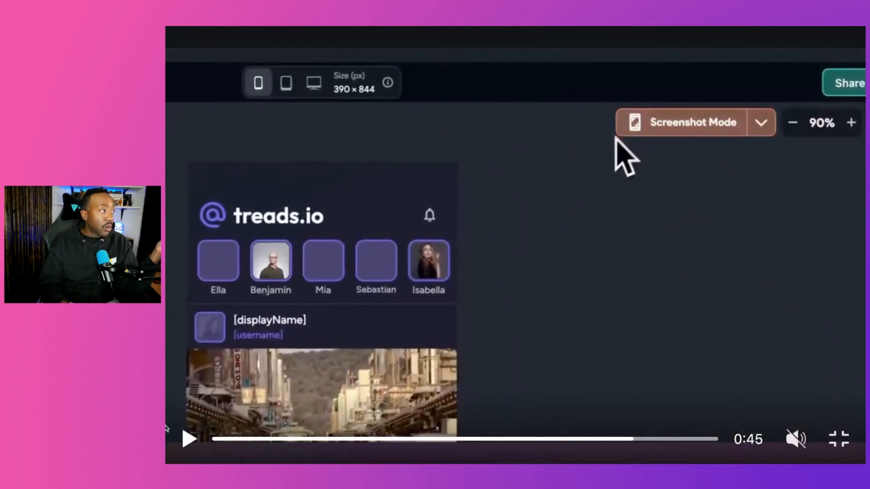
mouse_move(189, 438)
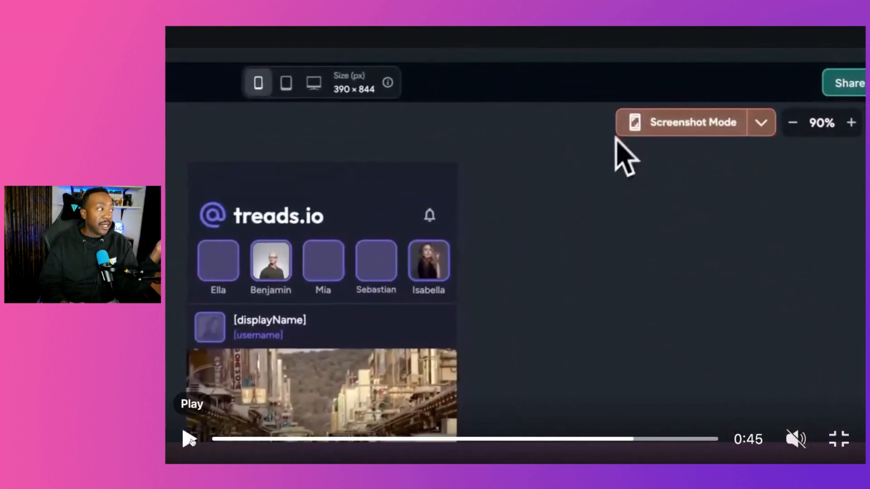
Resume the promo through the Screenshot Mode demo with 'Sophi' being entered.
left_click(190, 439)
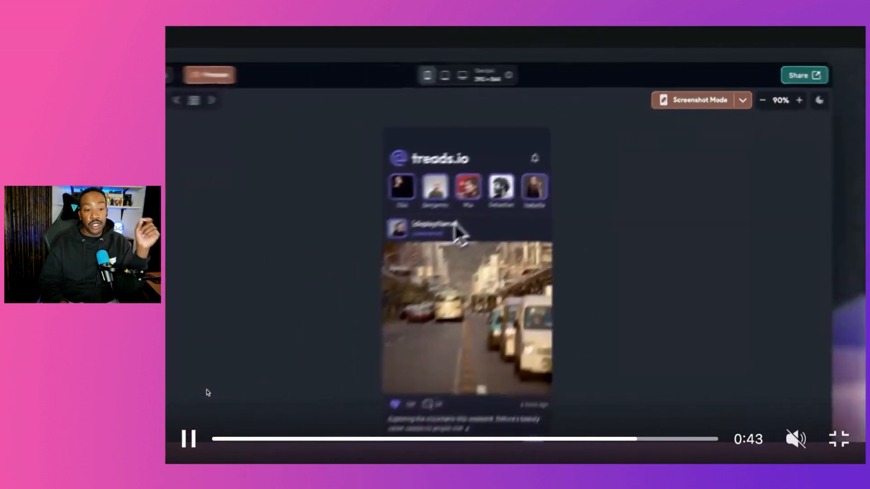
left_click(799, 101)
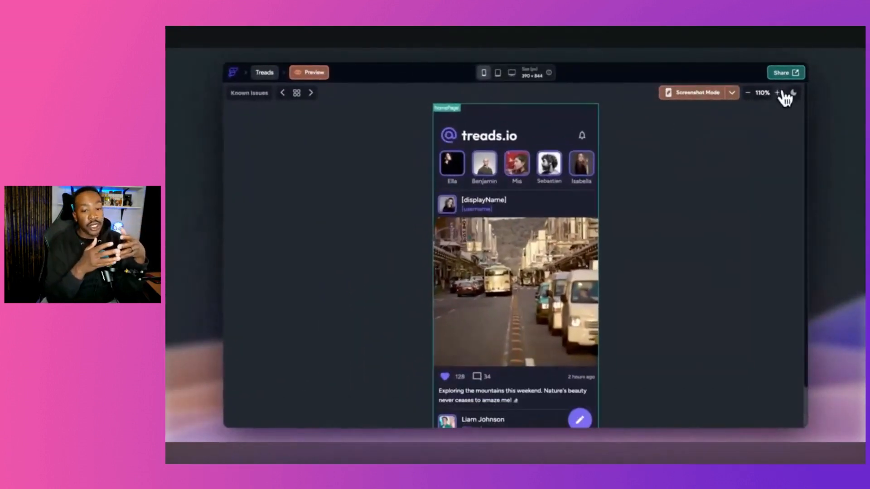
left_click(484, 200)
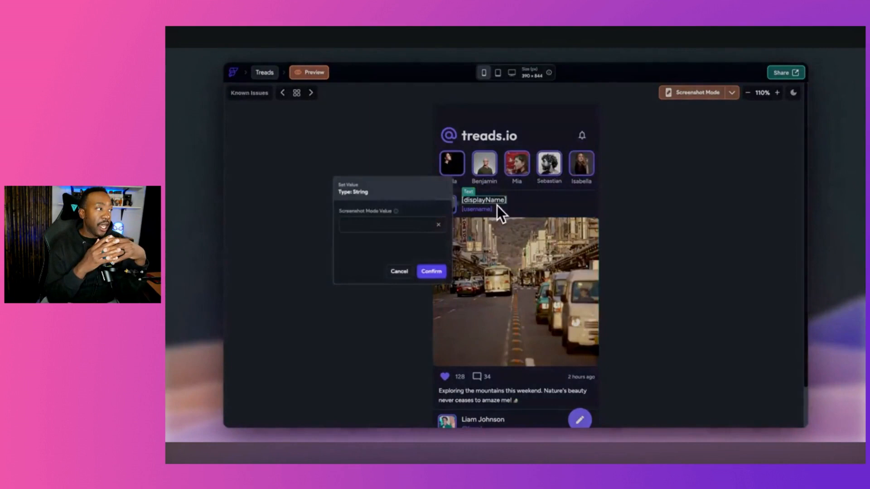
type("Sophi")
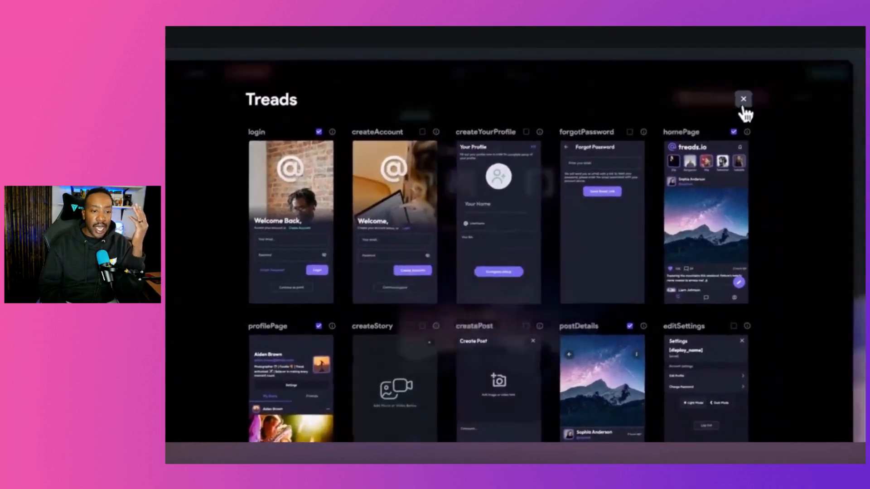
Watch screenshot generation to the 'It's here.' closing card, then exit full screen to the post.
left_click(743, 99)
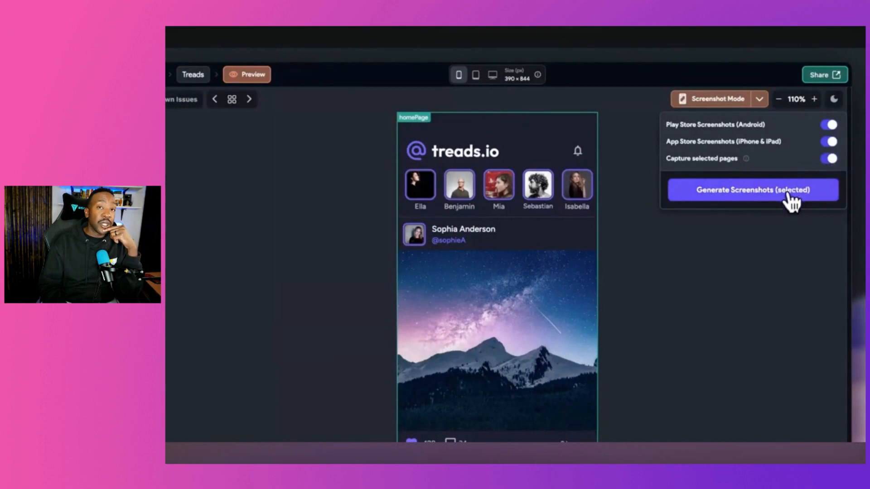
left_click(752, 190)
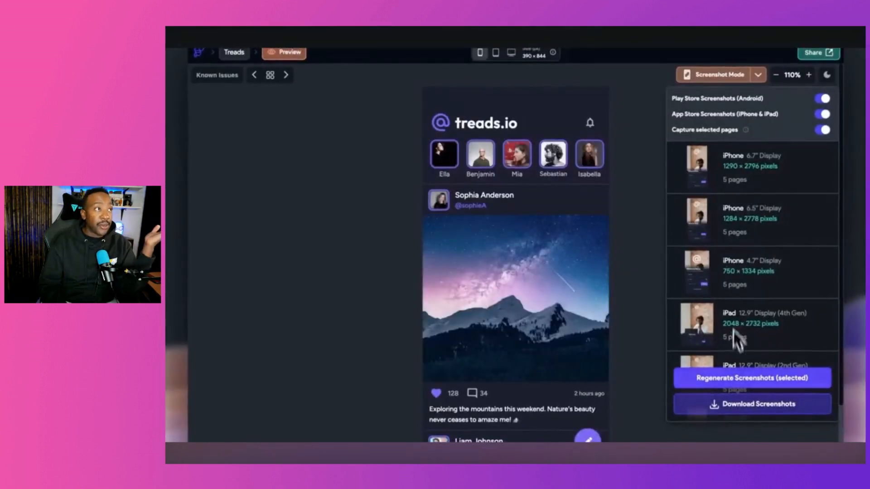
scroll("down", 3)
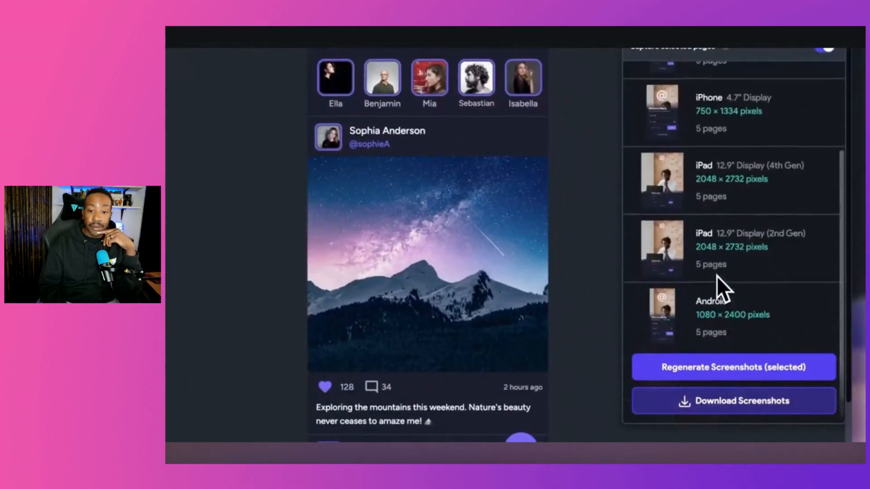
left_click(732, 400)
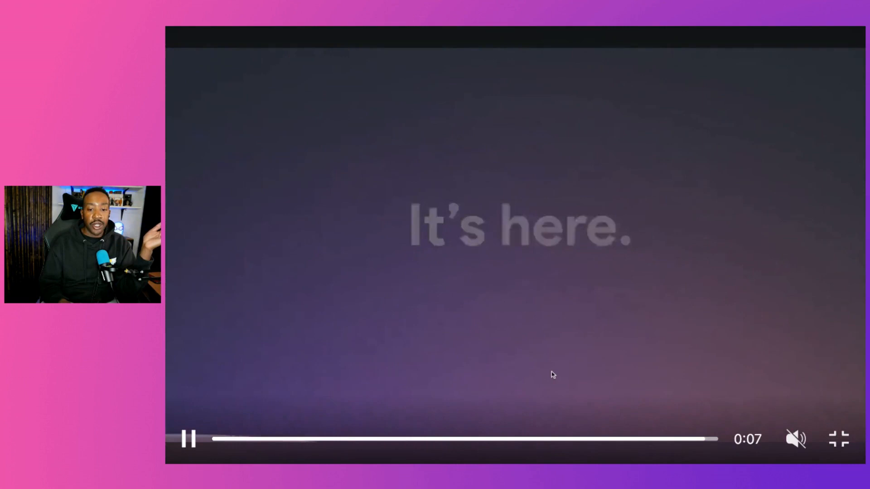
left_click(837, 438)
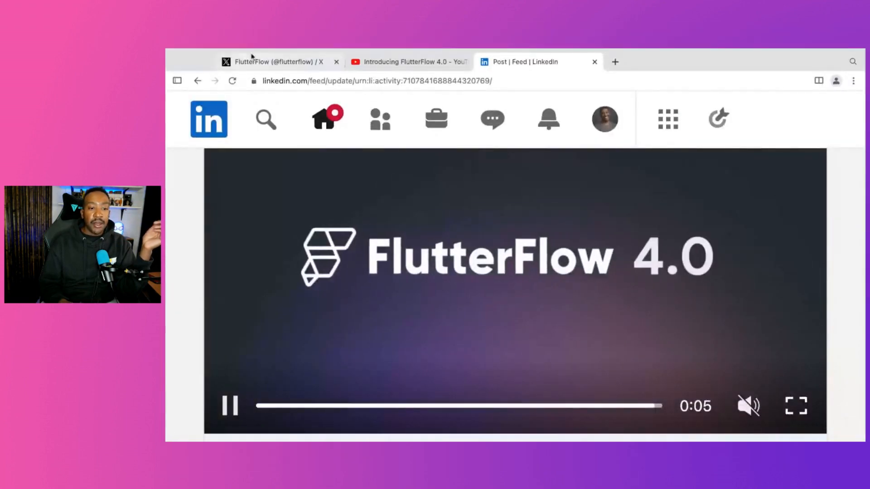
Play FlutterFlow's Sep 14 iPad app announcement video from its X profile.
left_click(272, 61)
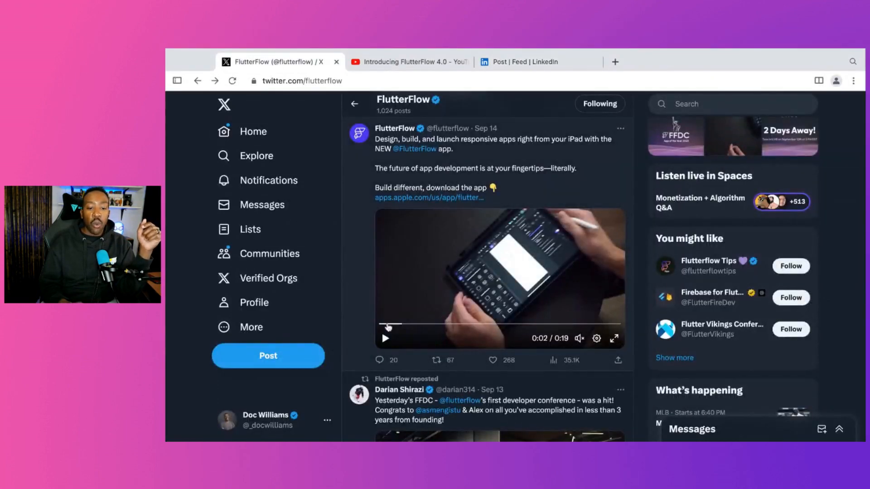
left_click(386, 338)
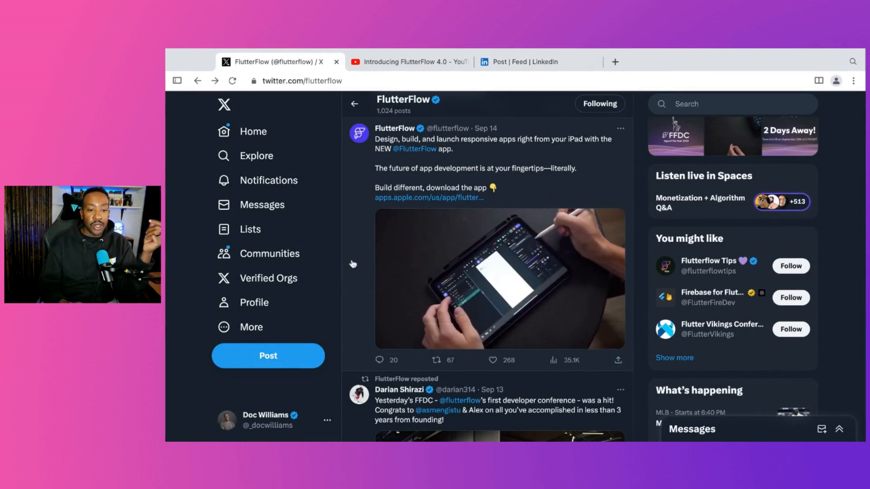
left_click(498, 277)
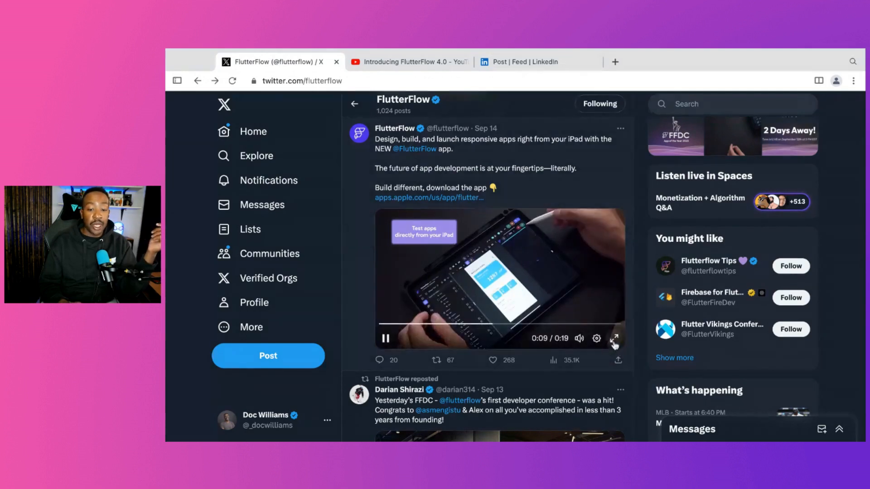